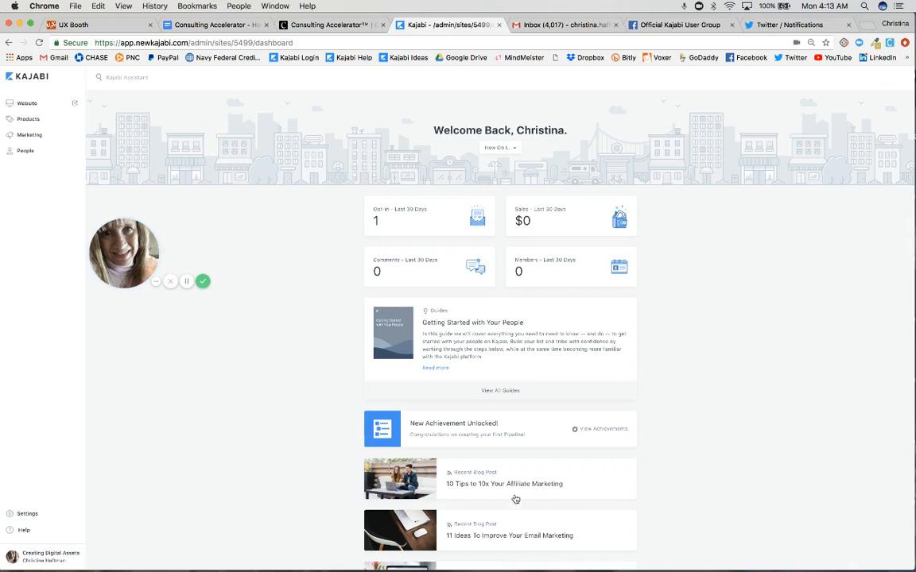
mouse_move(169, 432)
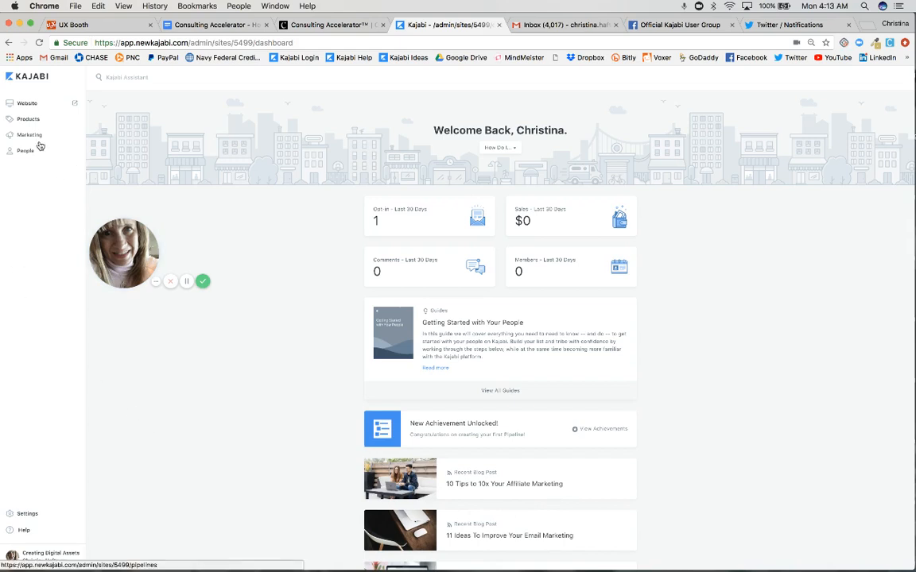
Go to Marketing > Forms and select the Default Opt In Form.
click(29, 134)
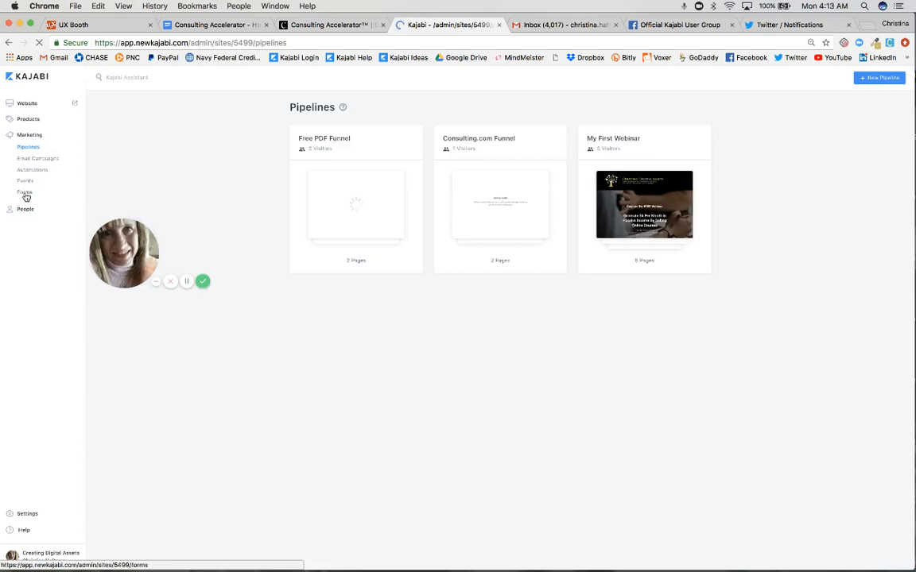
click(24, 192)
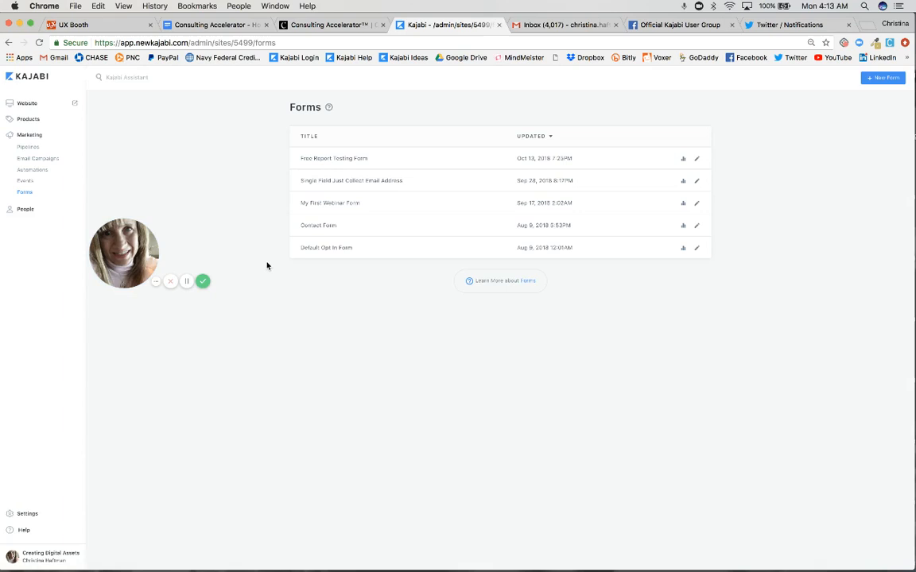
mouse_move(328, 256)
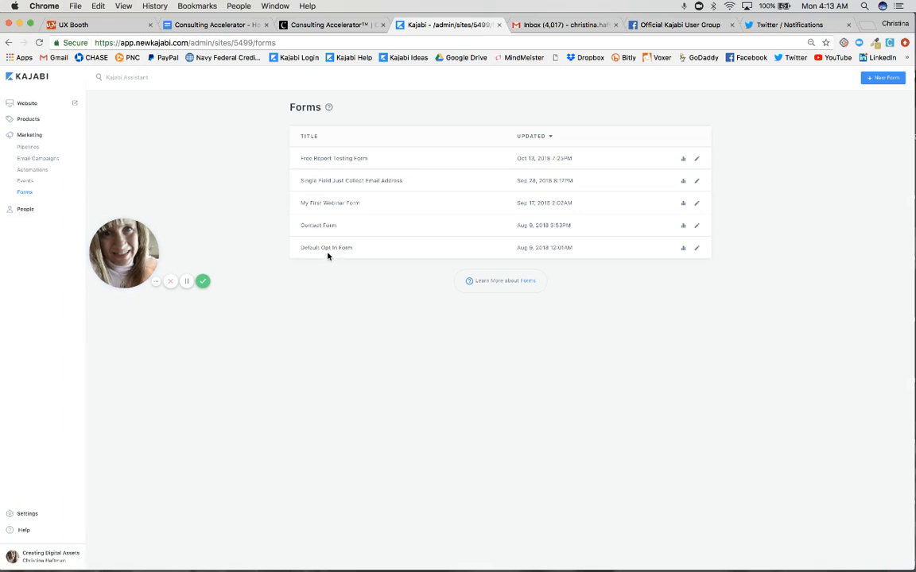
click(325, 247)
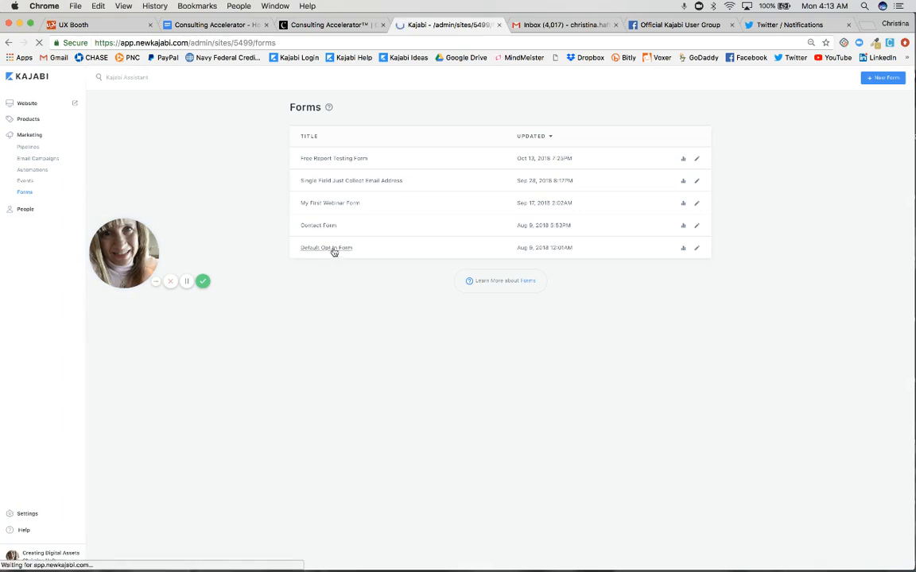
Open the Default Opt In Form and keep 'Send double opt-in email to new contacts' checked.
click(325, 247)
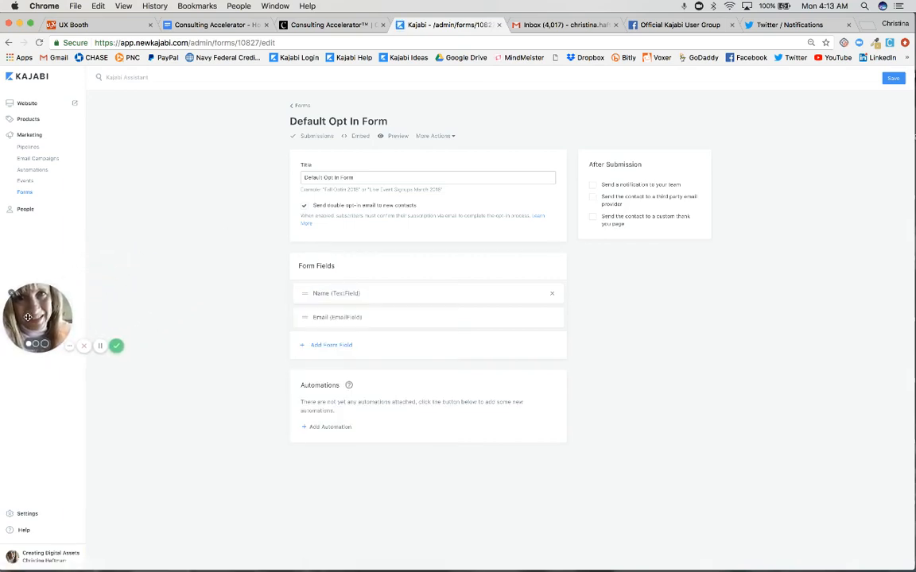
mouse_move(188, 214)
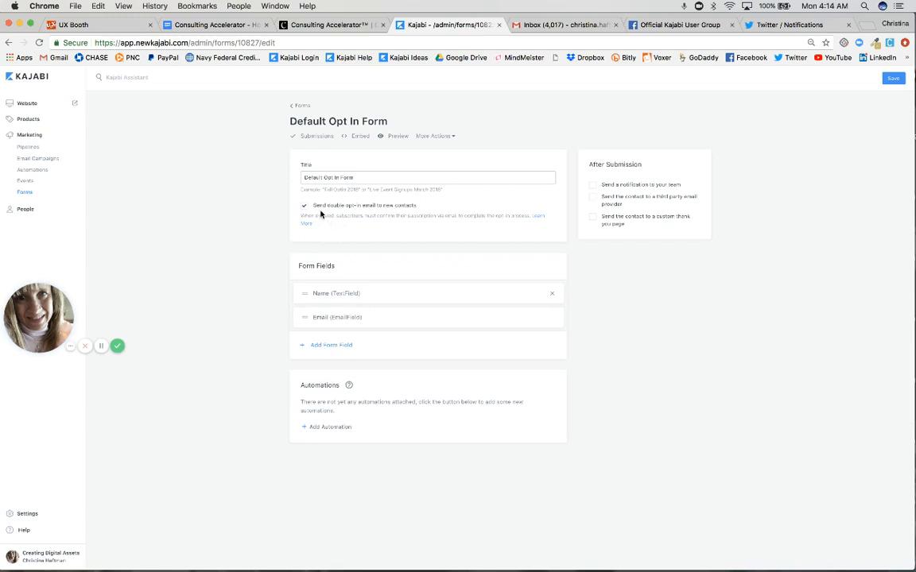
mouse_move(344, 237)
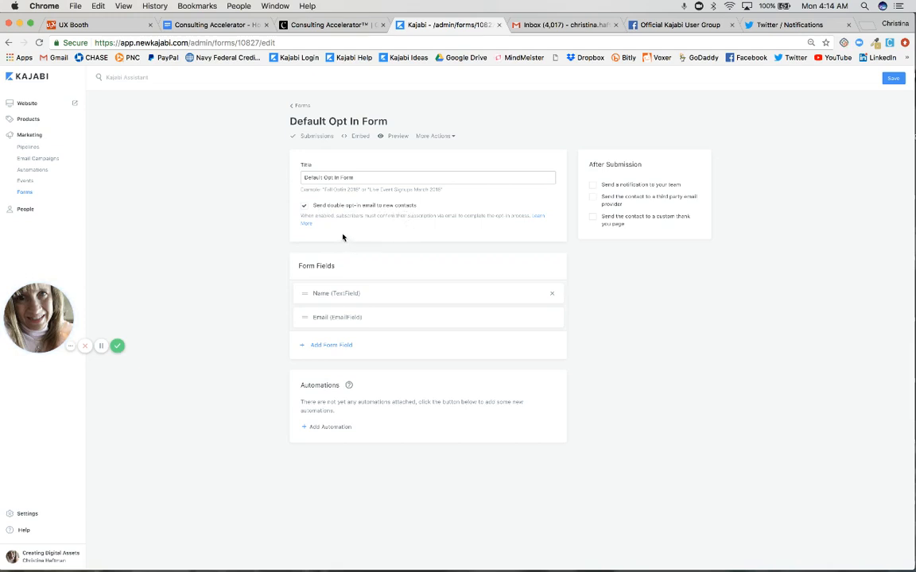
click(304, 205)
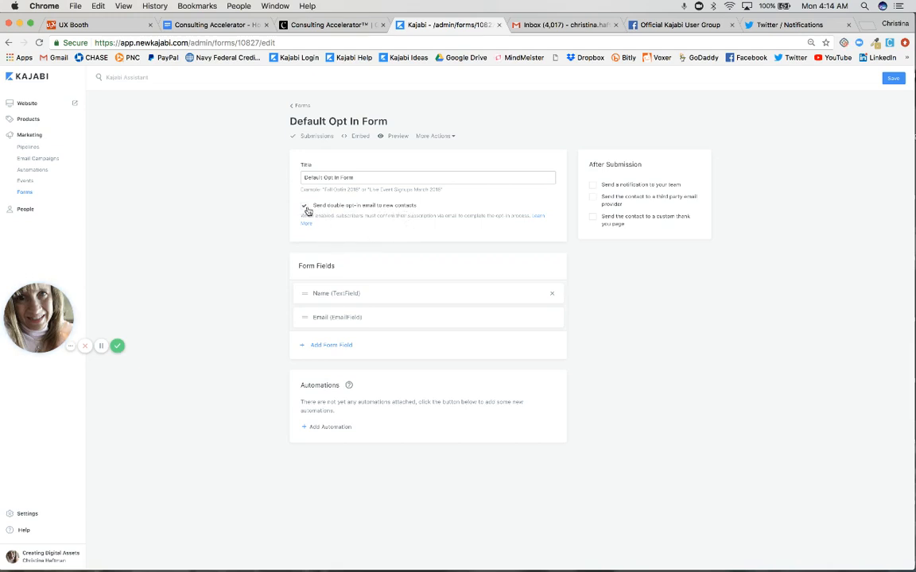
click(304, 205)
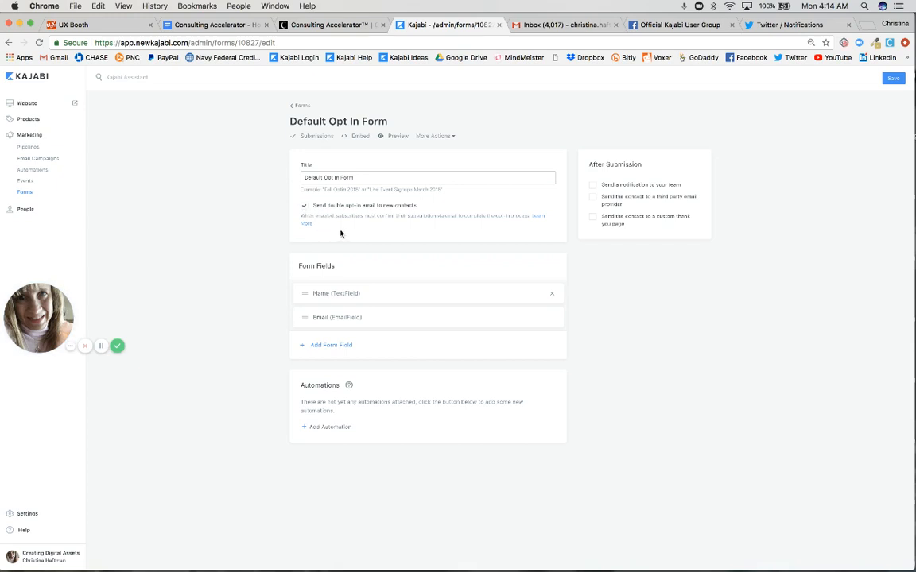
mouse_move(349, 236)
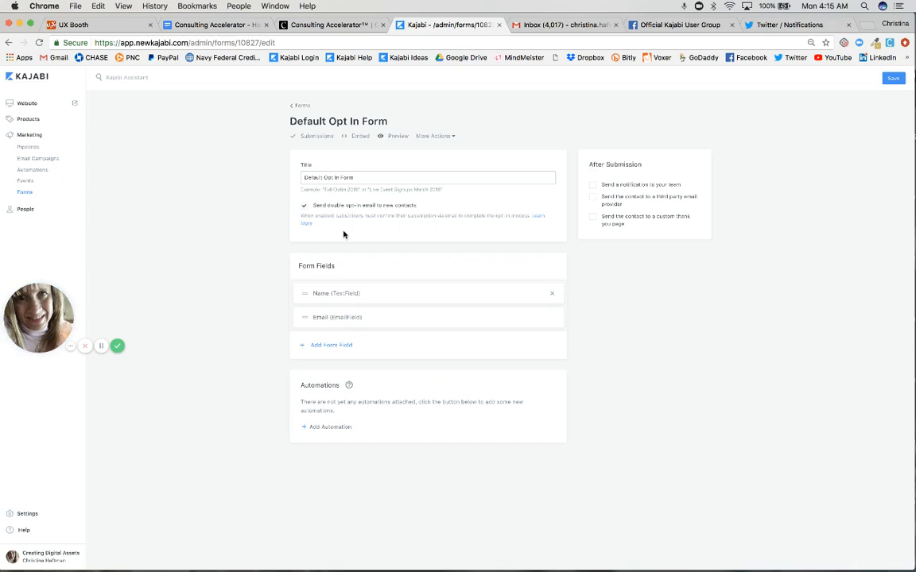
mouse_move(95, 392)
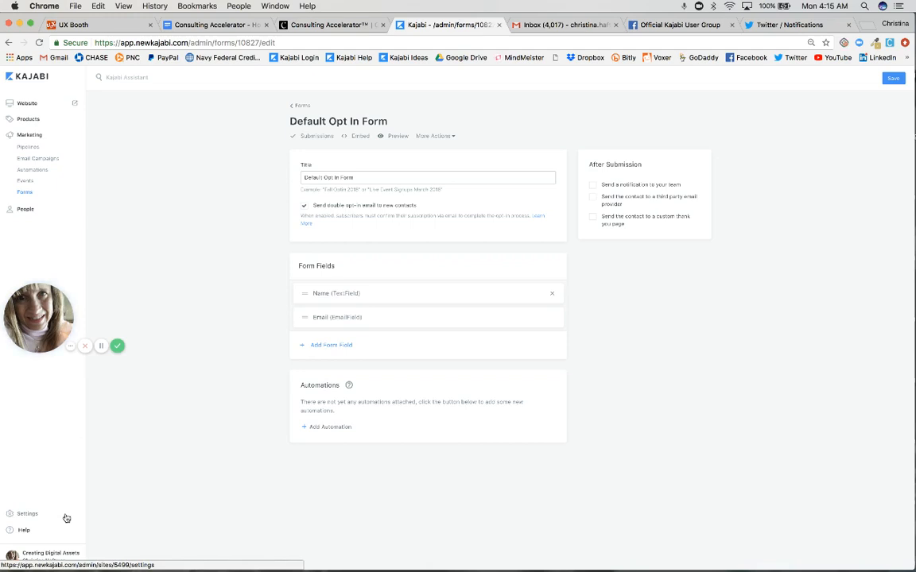
mouse_move(45, 519)
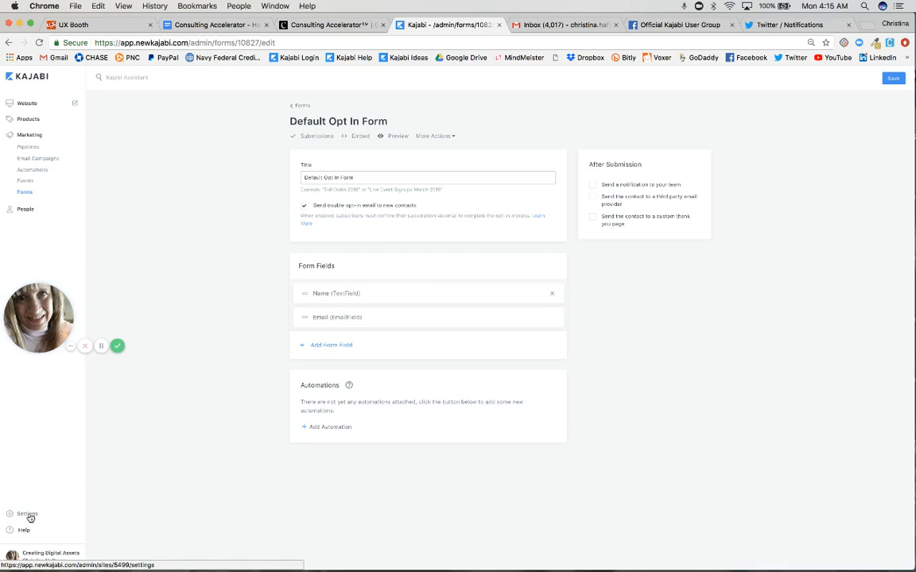
Go to Settings > Email Templates and scroll down to the Double Opt-In template.
click(27, 514)
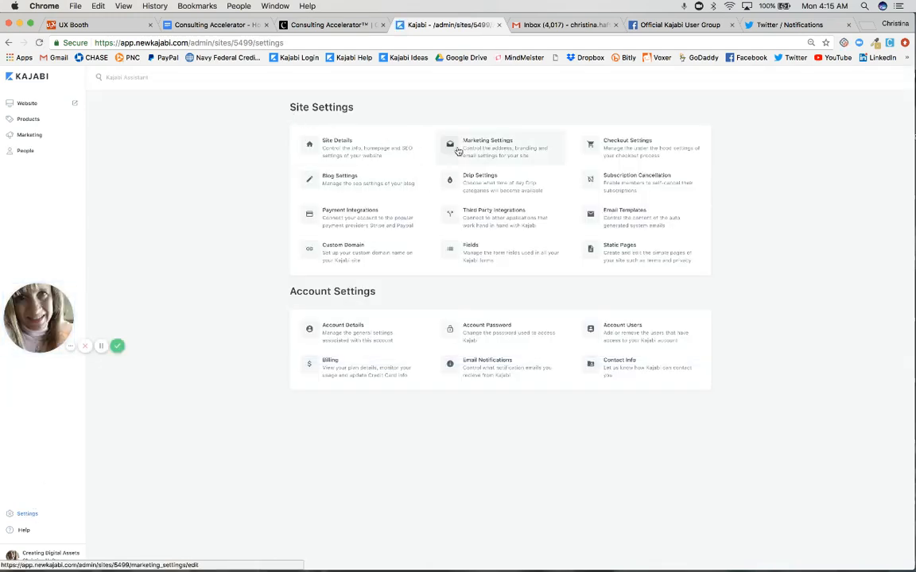
mouse_move(628, 223)
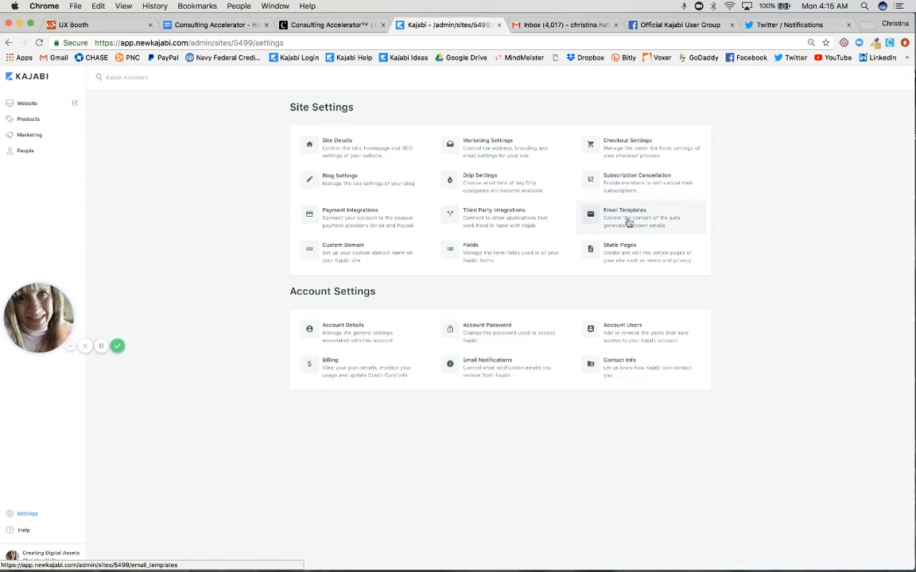
click(625, 217)
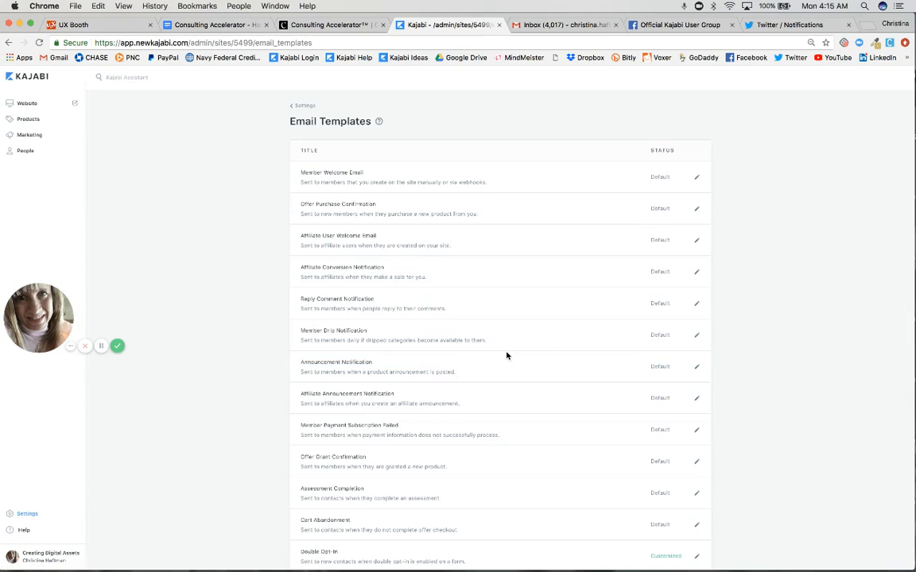
scroll(down, 3)
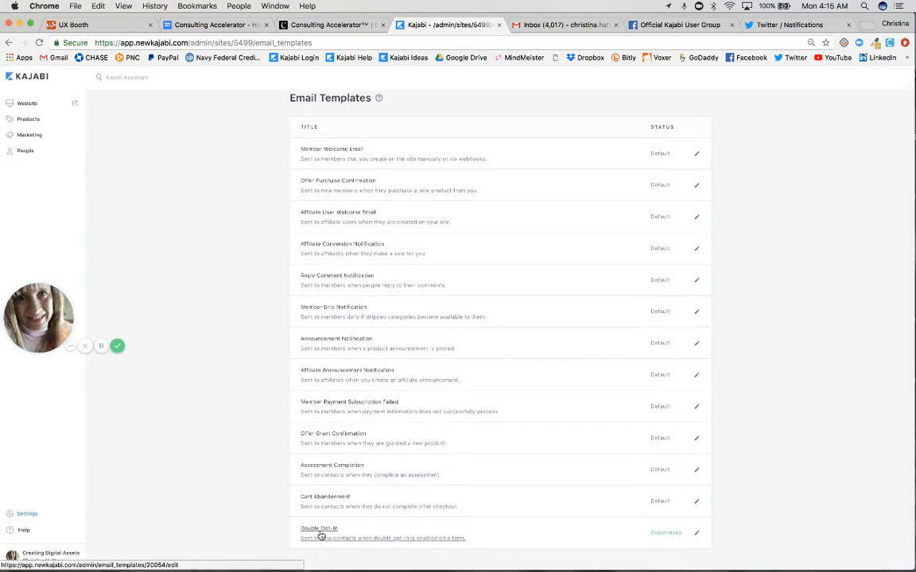
click(319, 528)
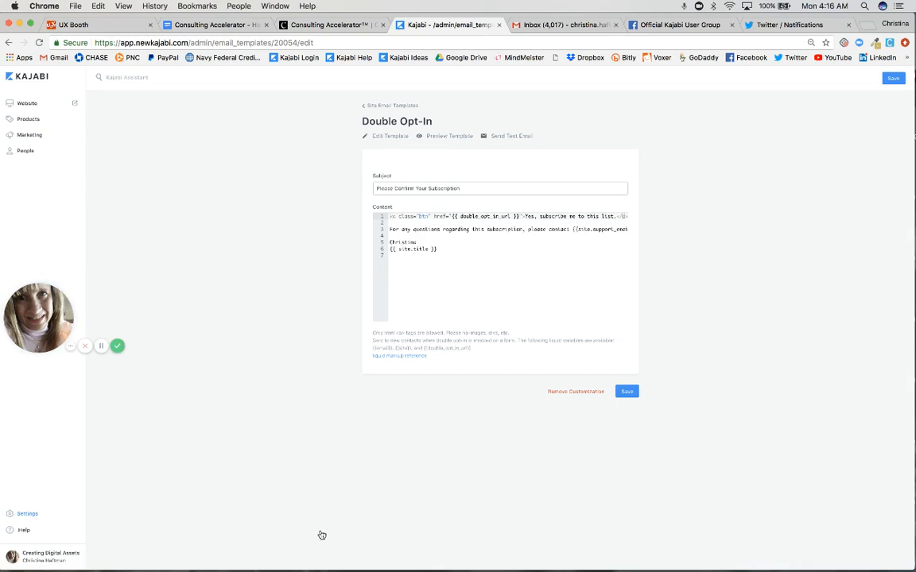
mouse_move(237, 353)
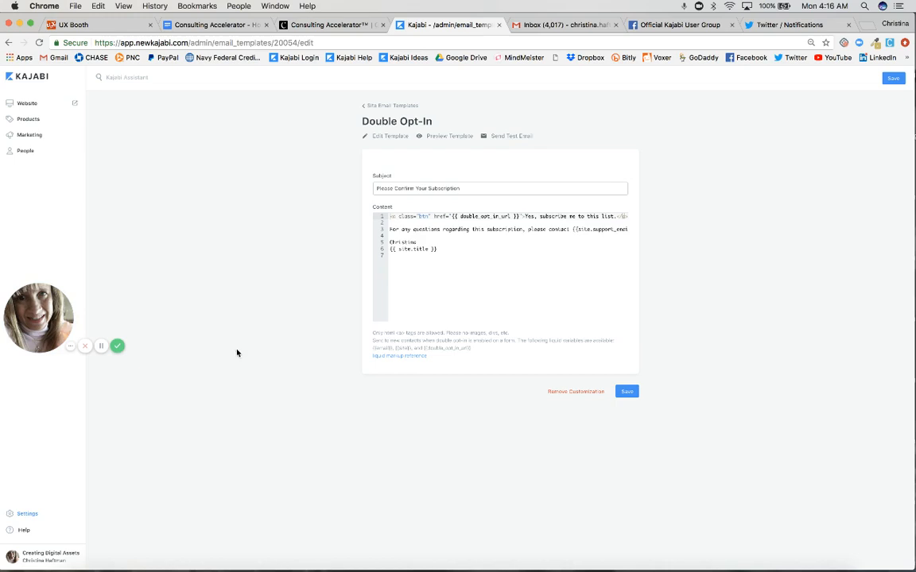
mouse_move(396, 170)
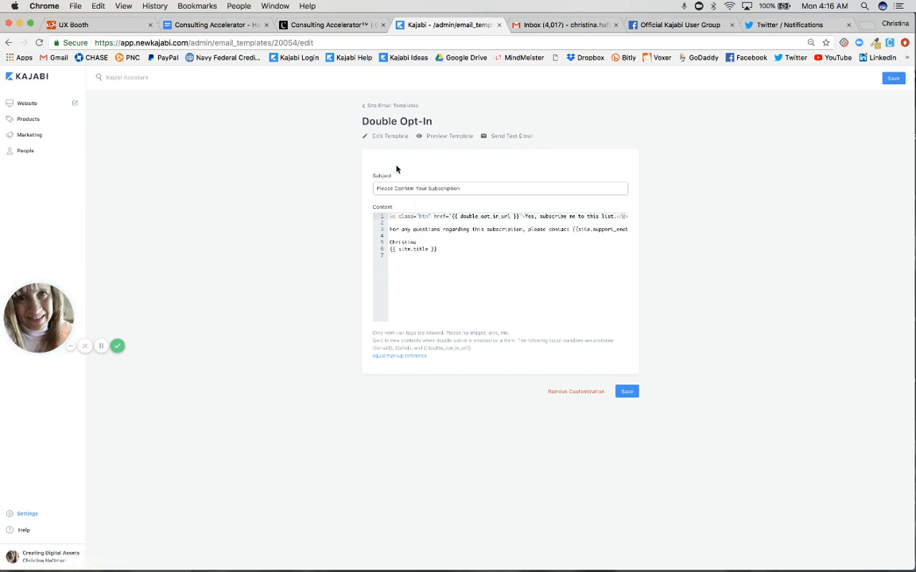
mouse_move(390, 145)
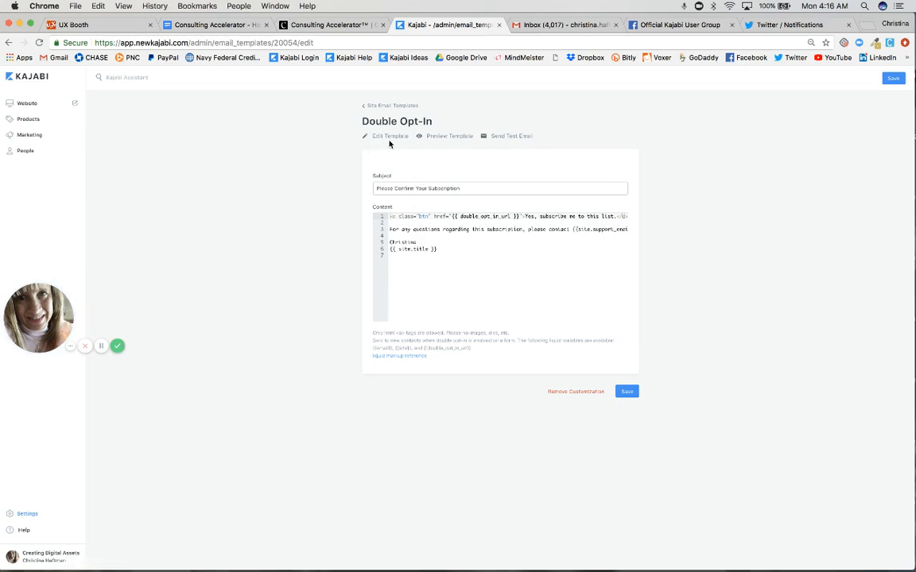
mouse_move(496, 313)
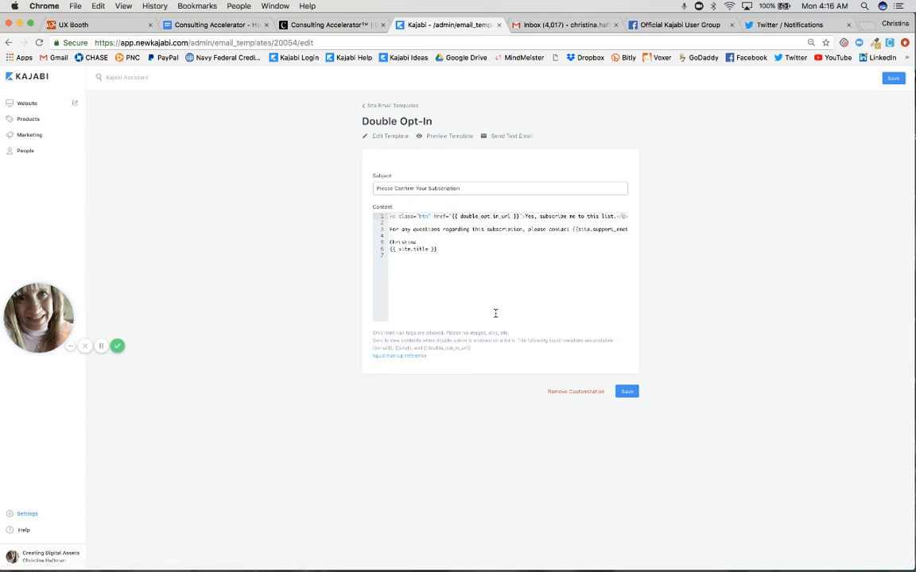
mouse_move(509, 302)
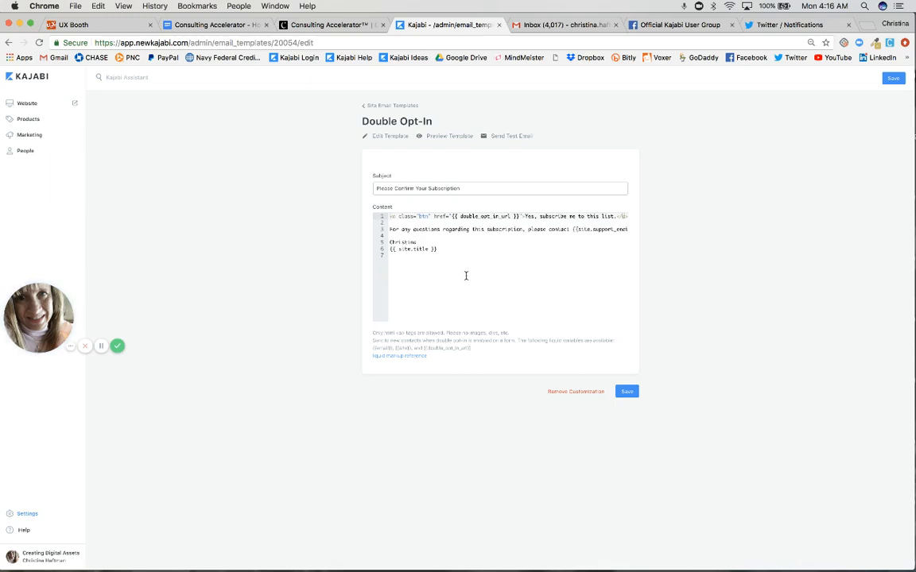
mouse_move(413, 272)
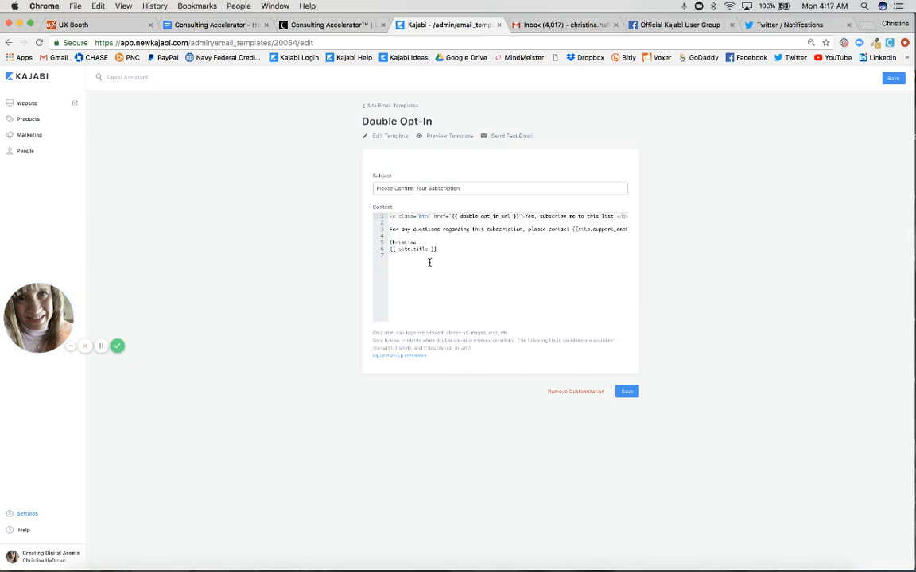
mouse_move(462, 278)
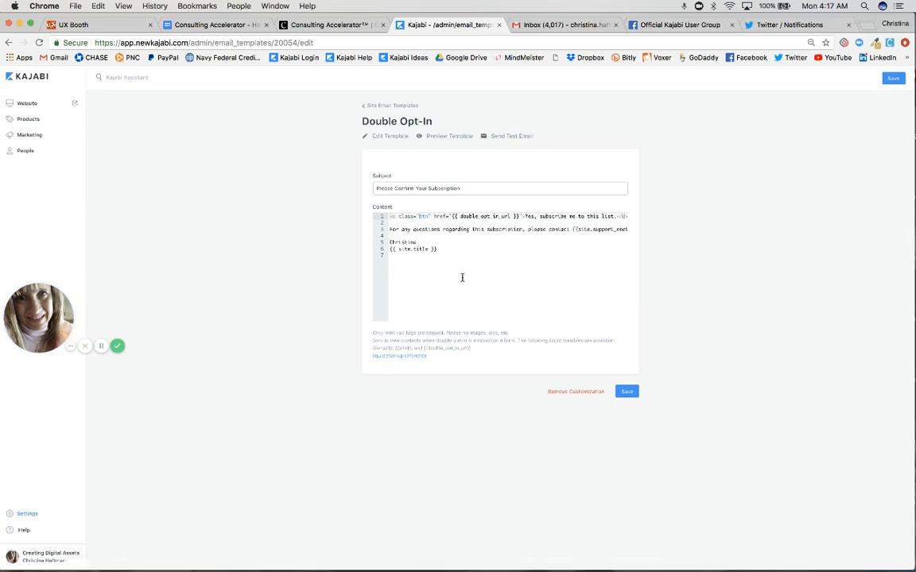
mouse_move(502, 272)
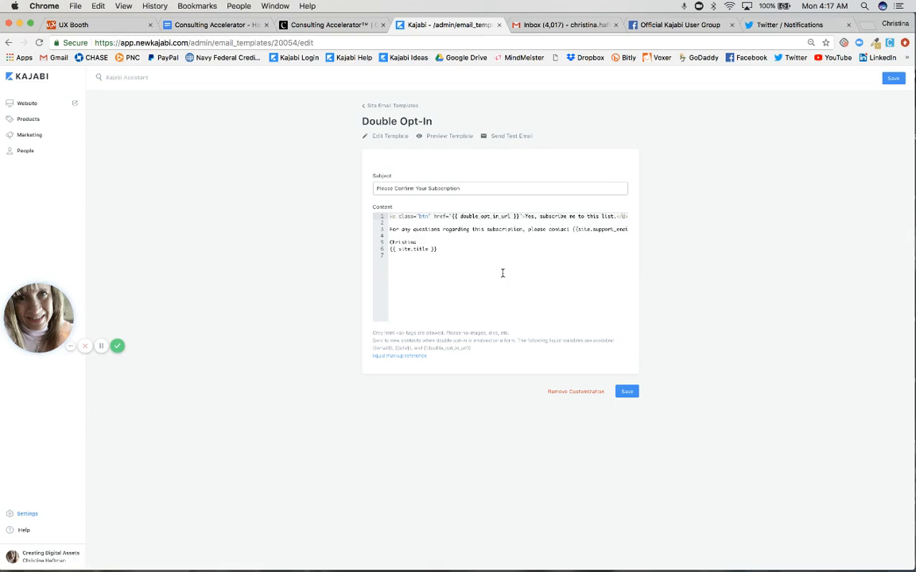
mouse_move(415, 282)
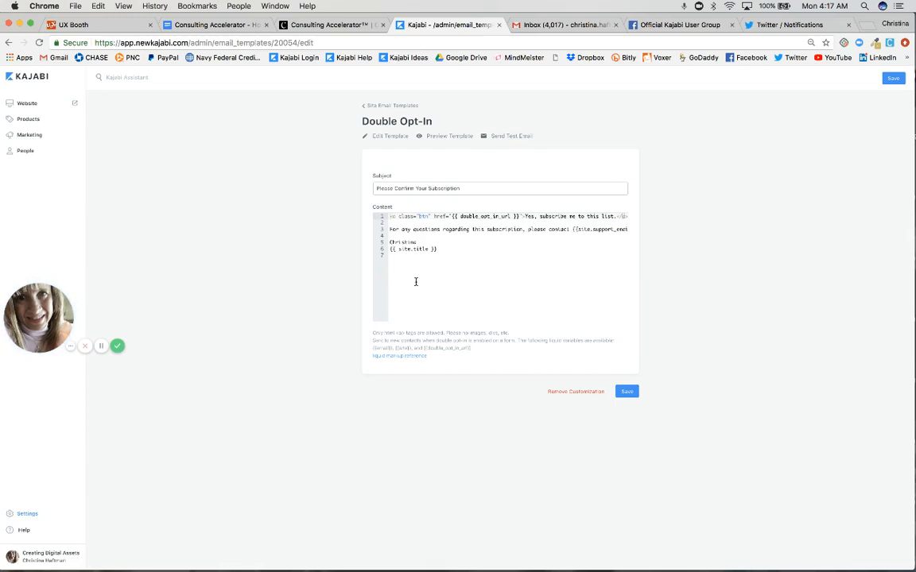
mouse_move(461, 159)
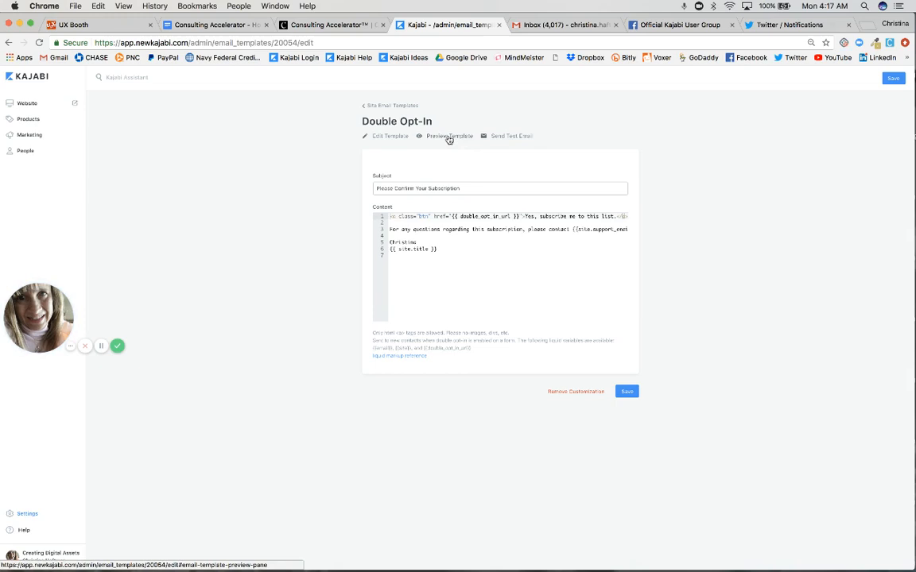
click(449, 136)
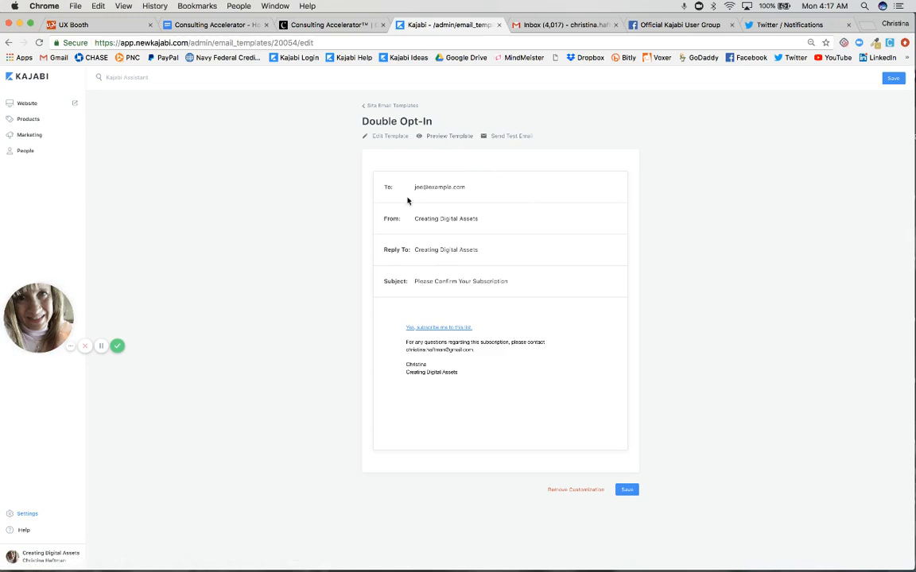
mouse_move(488, 201)
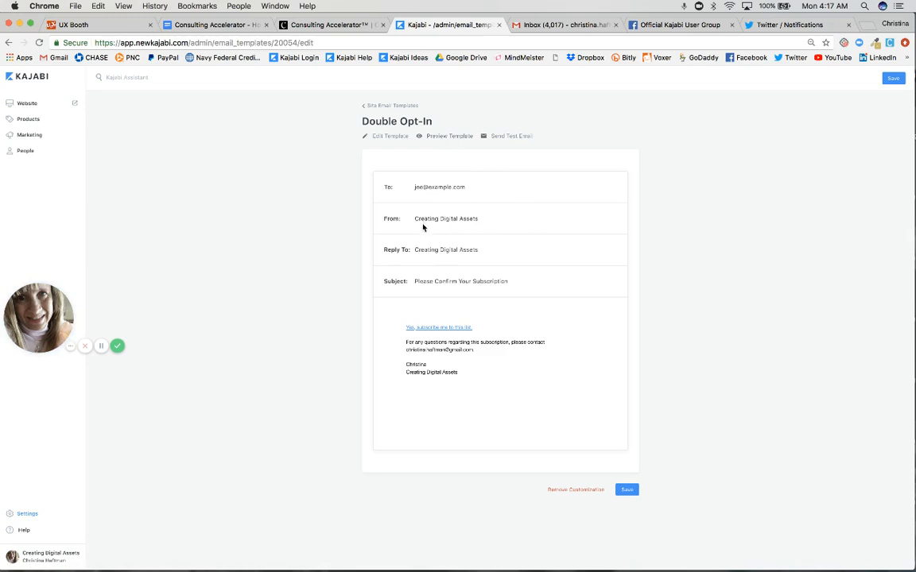
mouse_move(488, 220)
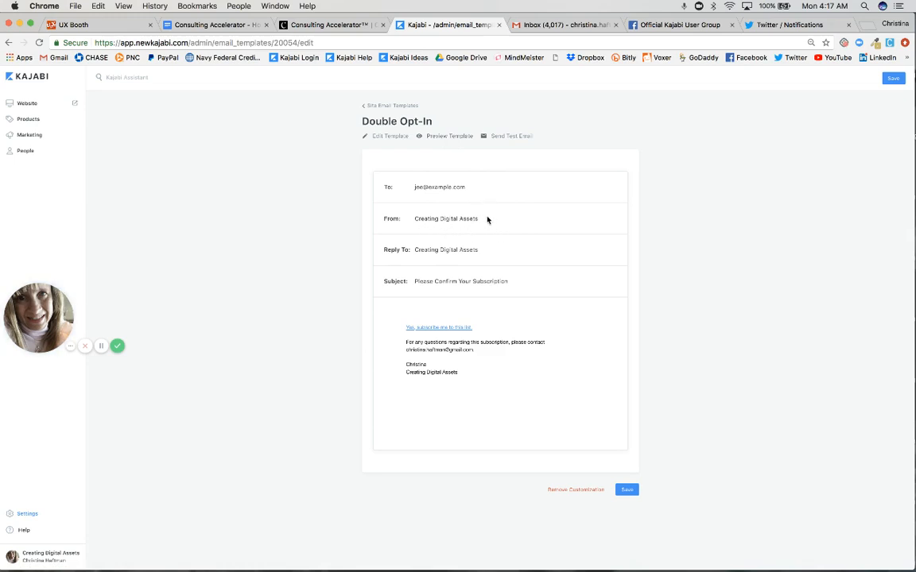
mouse_move(517, 256)
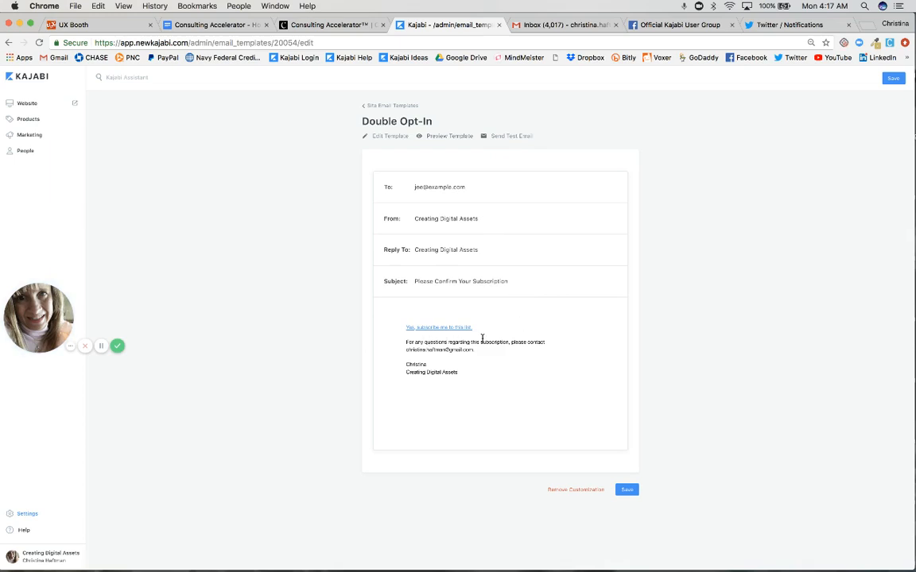
mouse_move(484, 325)
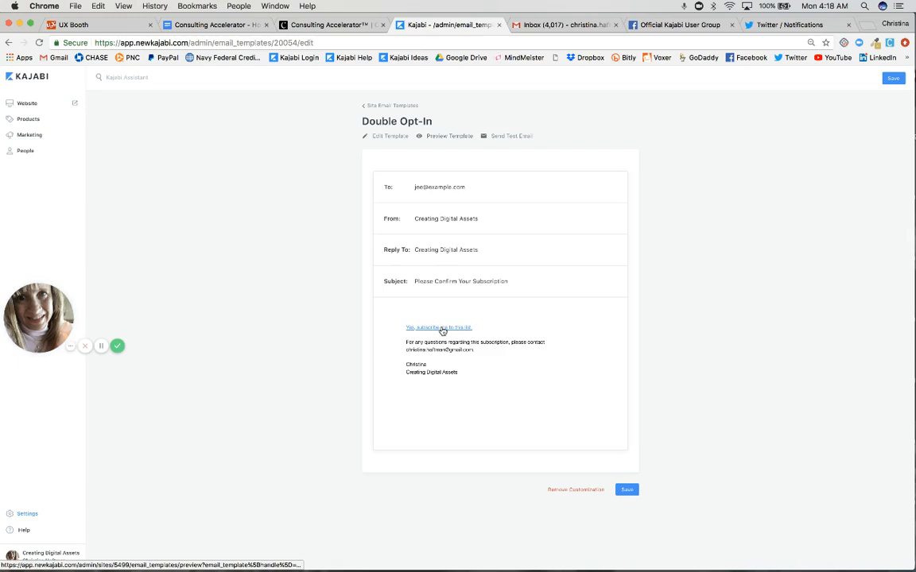
mouse_move(527, 322)
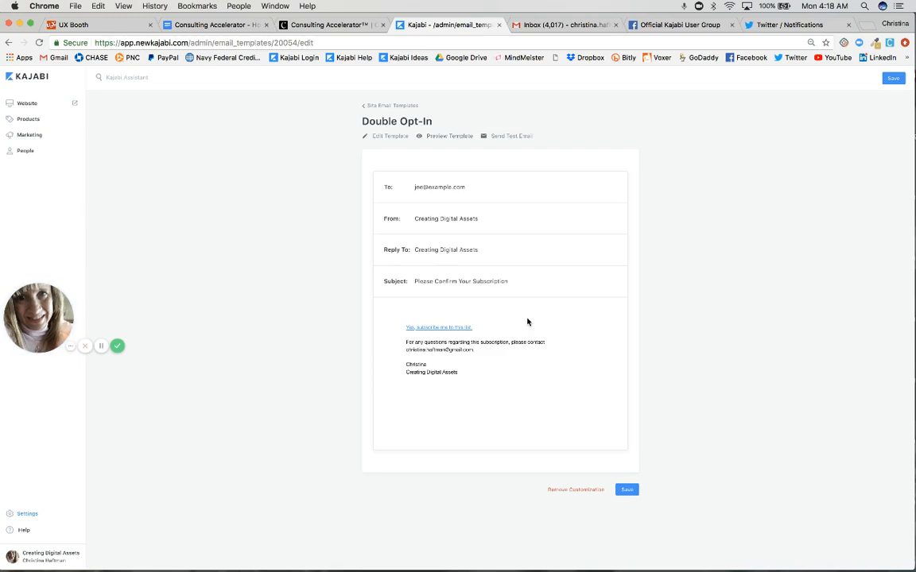
mouse_move(512, 322)
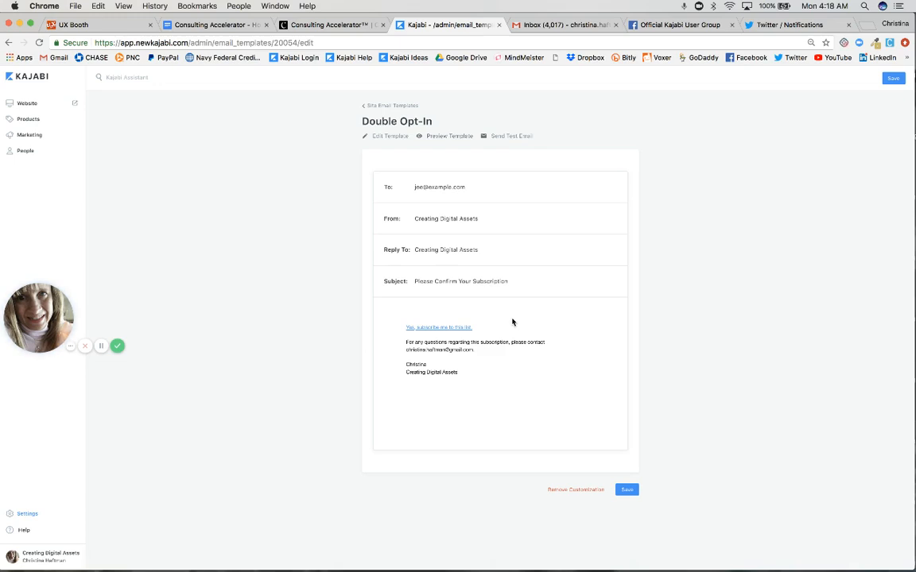
mouse_move(588, 370)
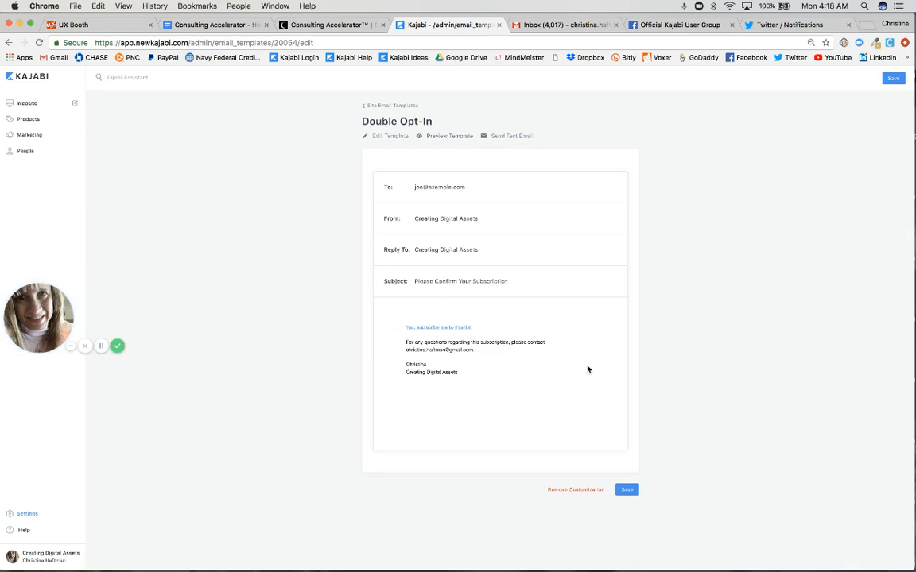
mouse_move(557, 336)
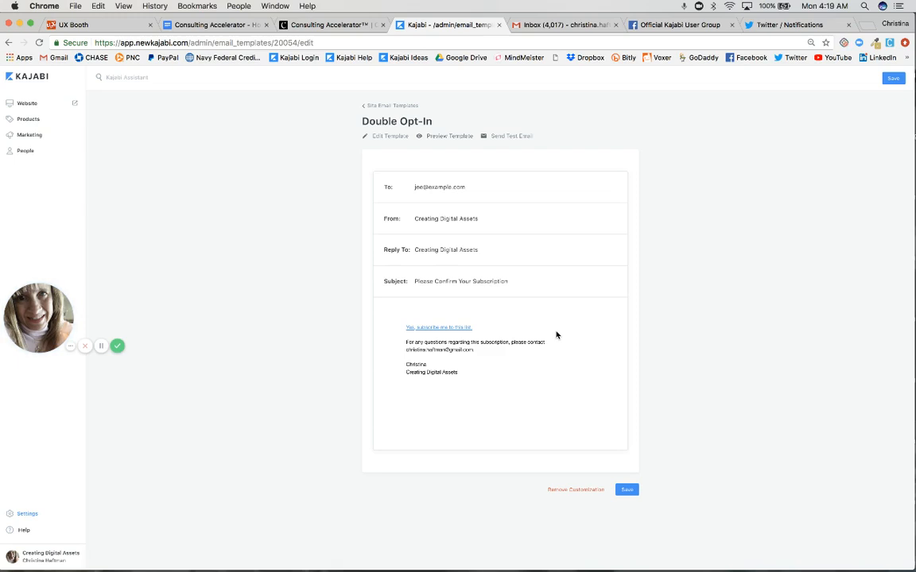
mouse_move(547, 389)
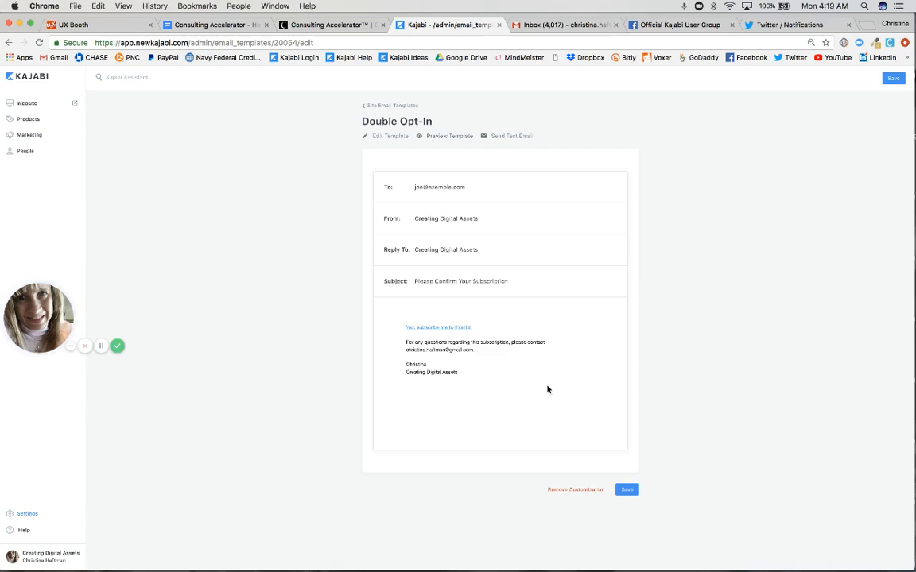